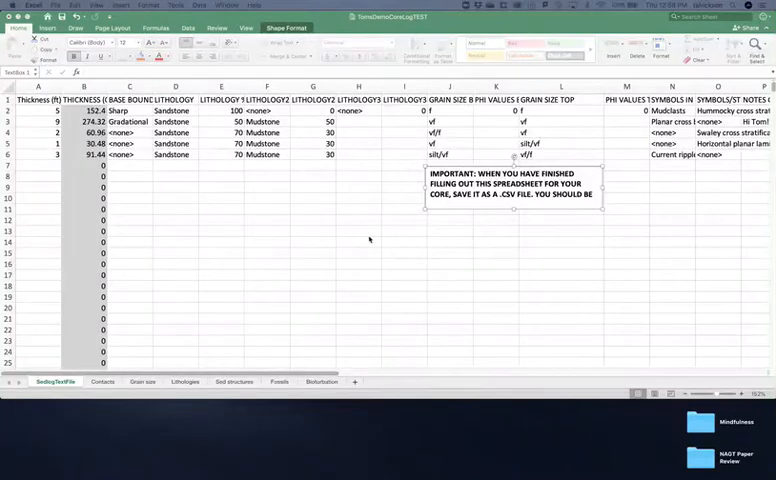
mouse_move(369, 258)
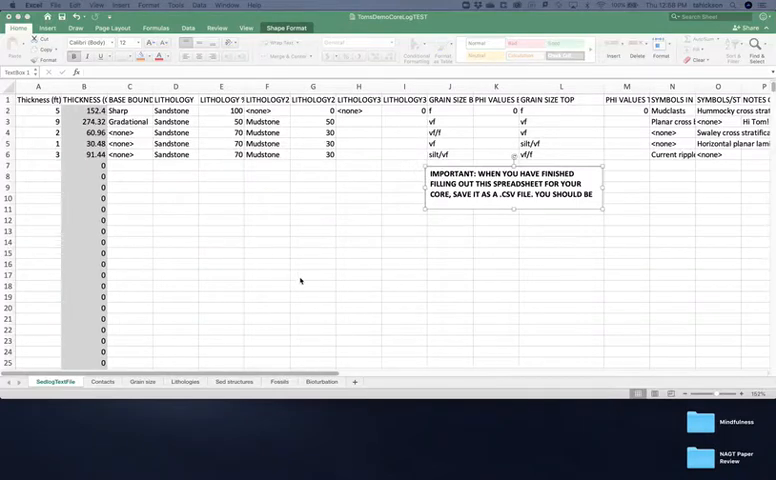
mouse_move(317, 260)
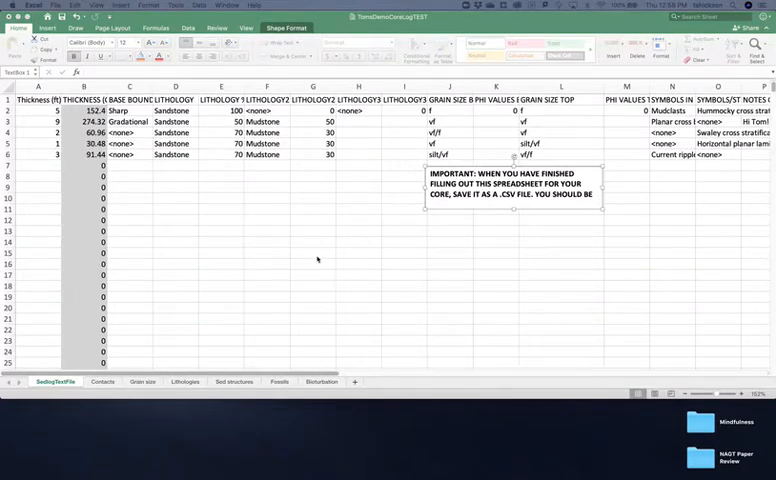
mouse_move(300, 251)
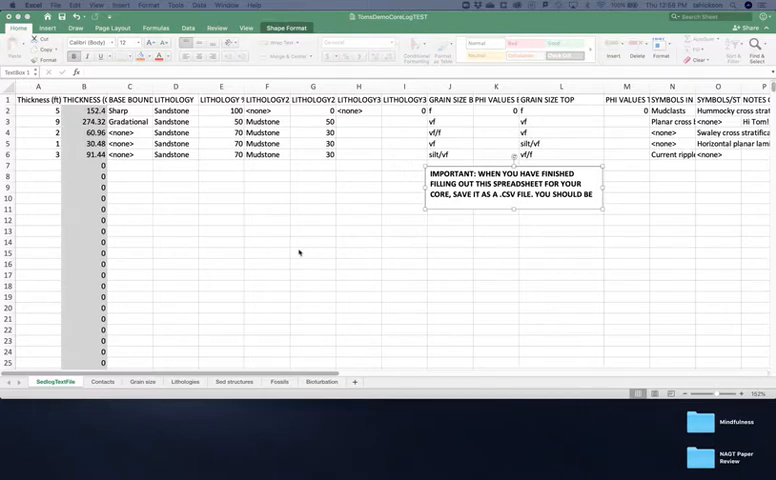
mouse_move(432, 231)
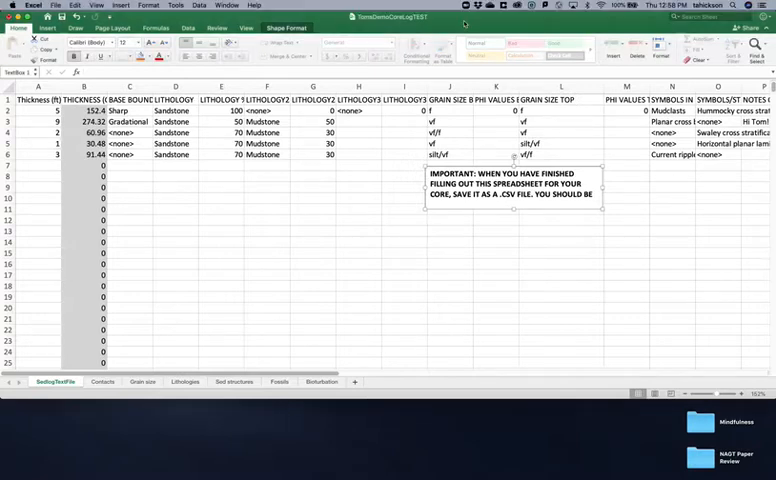
mouse_move(554, 260)
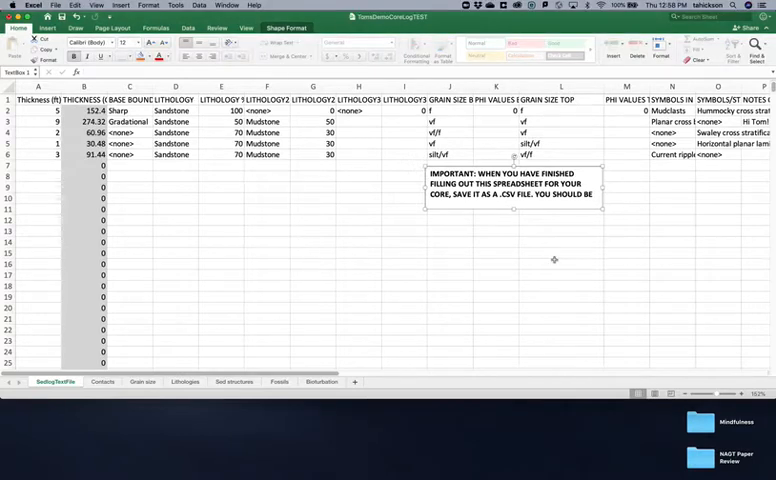
mouse_move(237, 227)
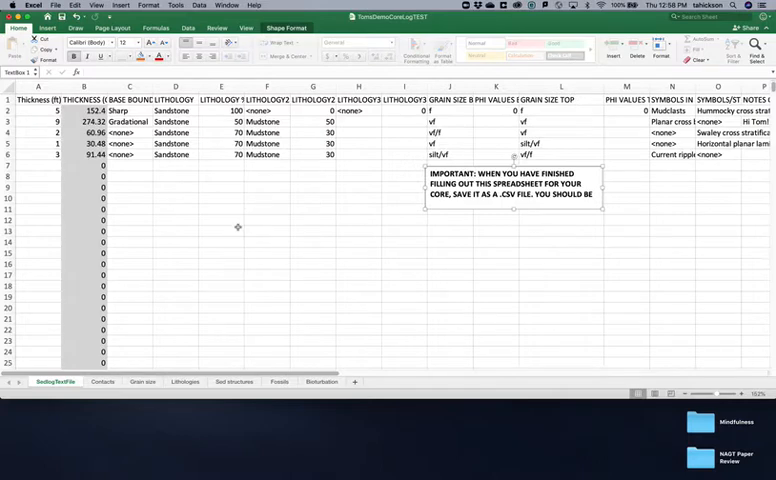
mouse_move(278, 278)
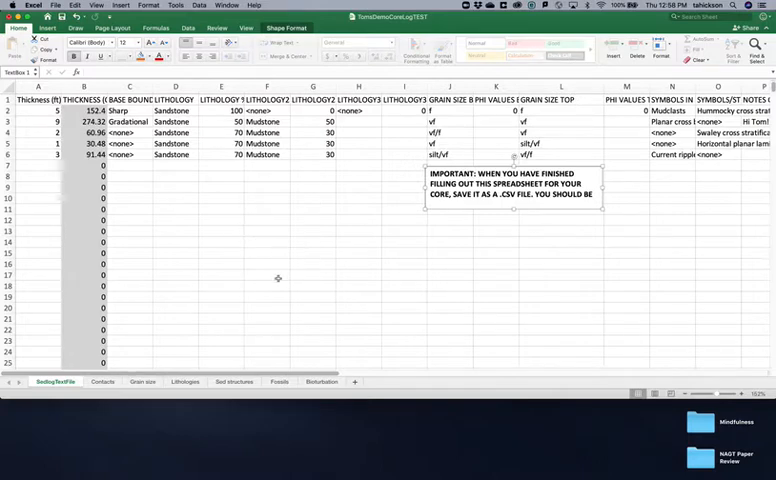
mouse_move(388, 285)
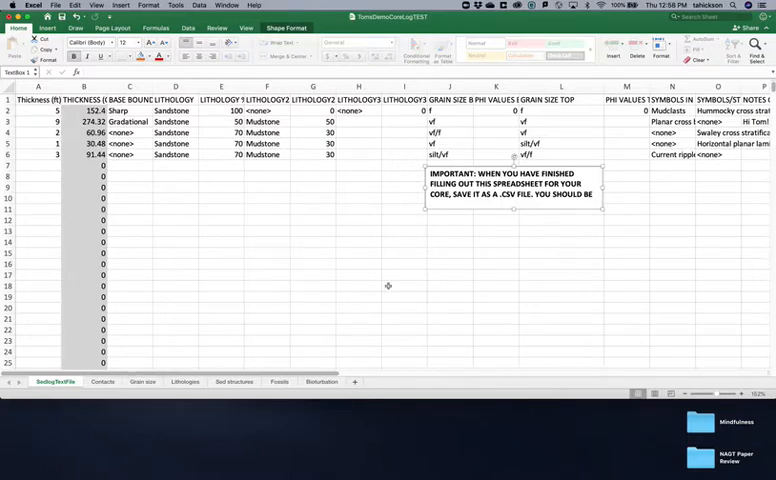
mouse_move(408, 238)
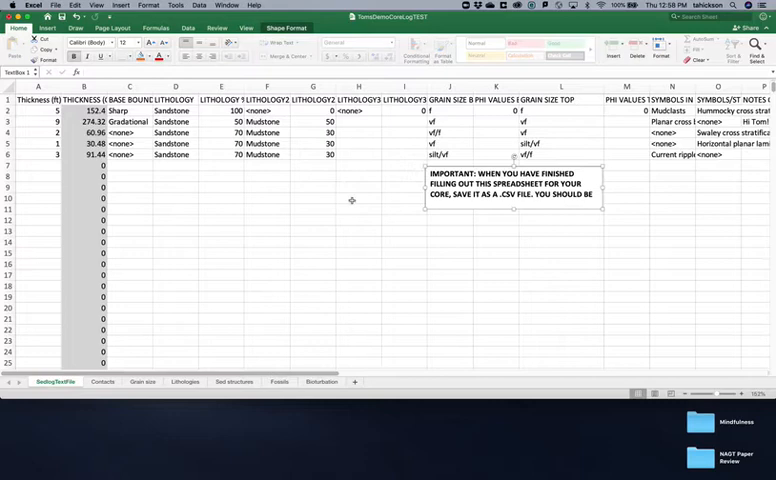
mouse_move(423, 238)
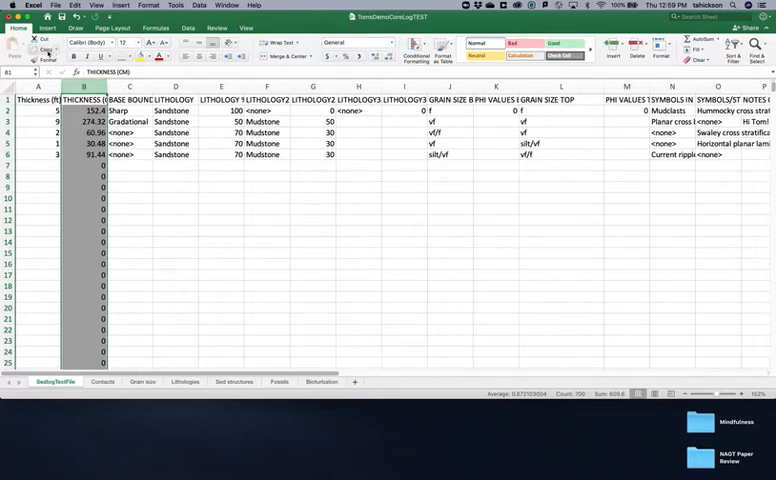
Paste column B over itself as values only, confirming B2 reads 152.4 and B4 reads 60.96.
click(44, 48)
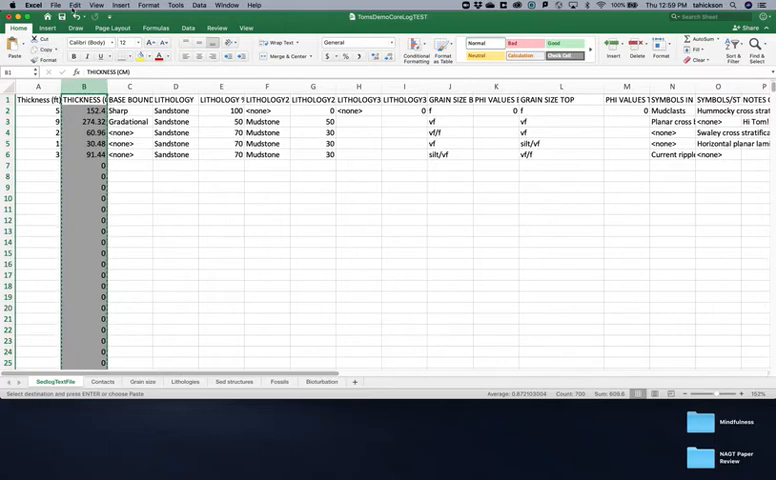
click(75, 6)
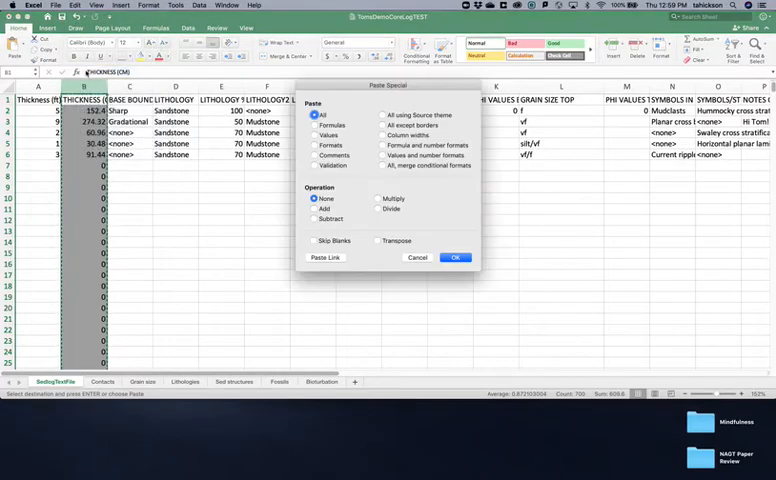
click(314, 135)
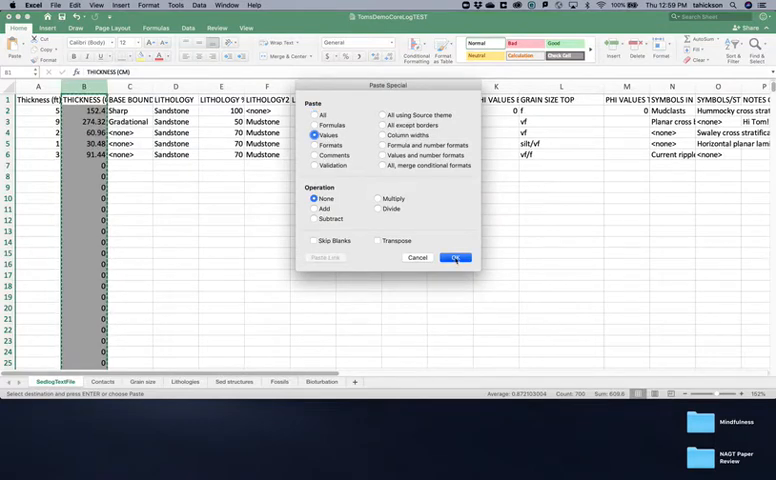
click(454, 257)
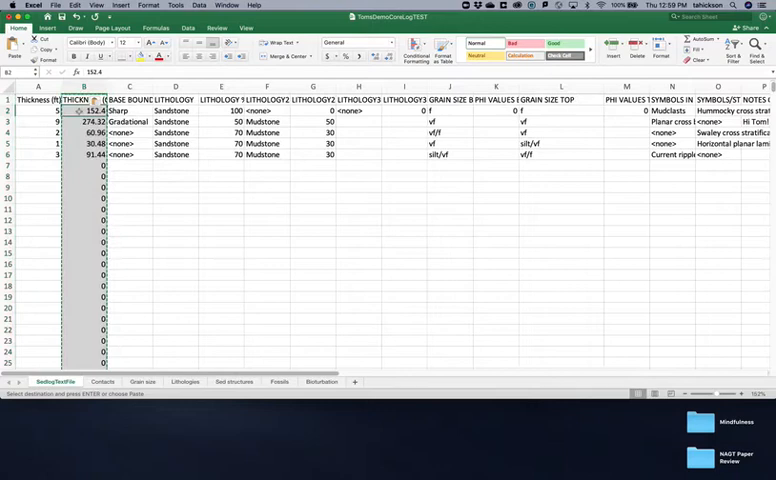
click(92, 132)
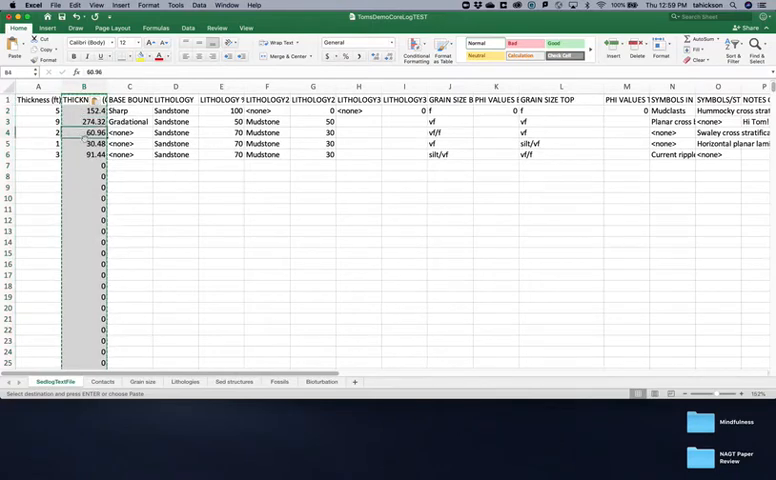
click(84, 155)
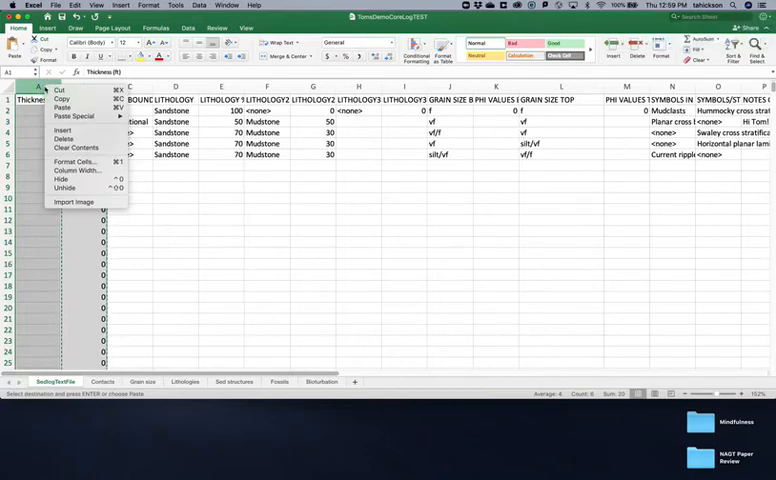
mouse_move(63, 138)
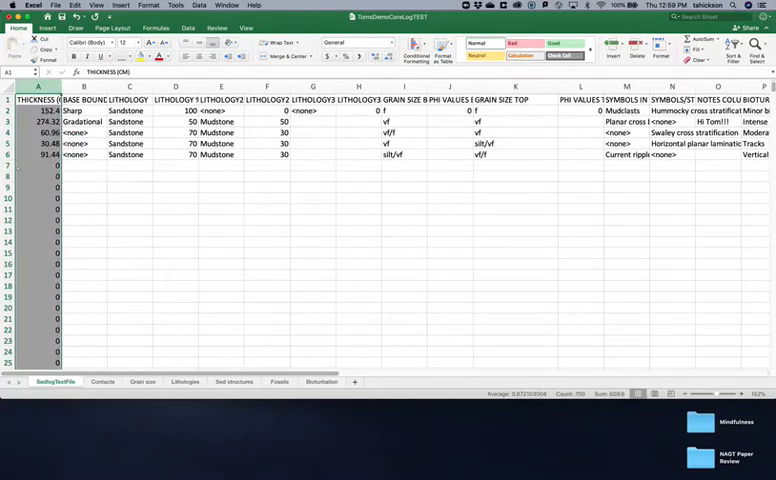
Delete the zero-filled rows 7 to 700 below the five bed rows.
scroll(down, 3)
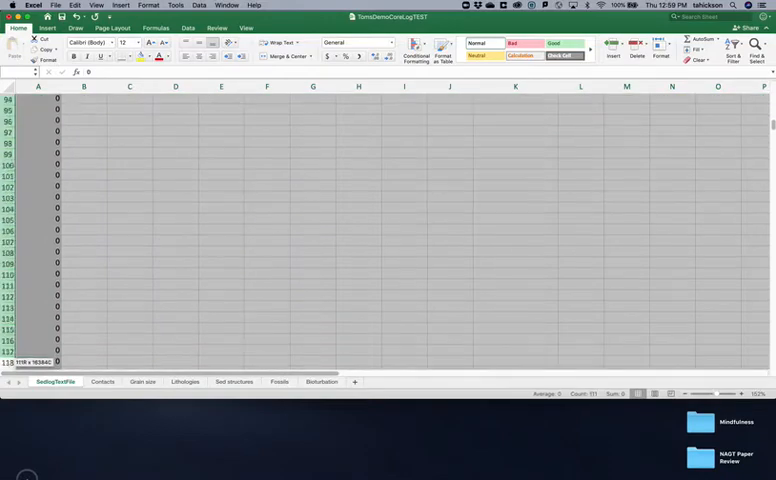
scroll(down, 3)
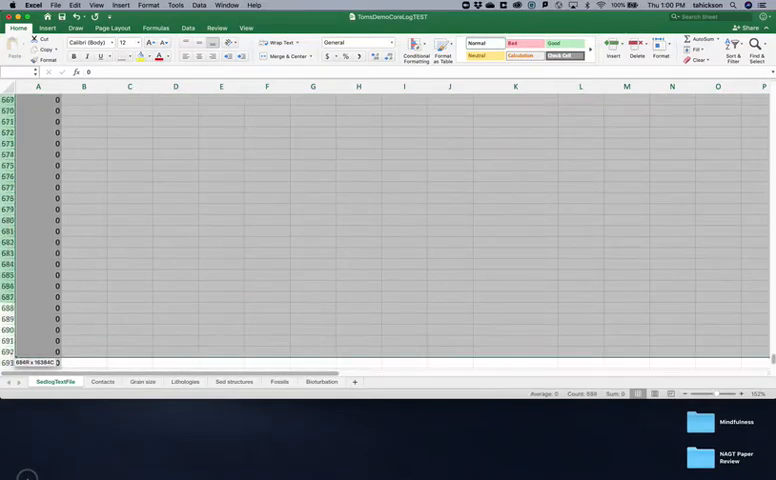
scroll(down, 3)
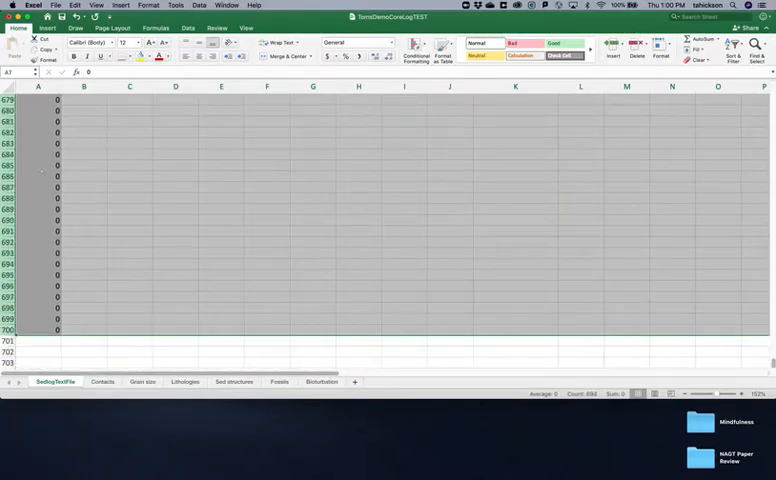
right_click(38, 170)
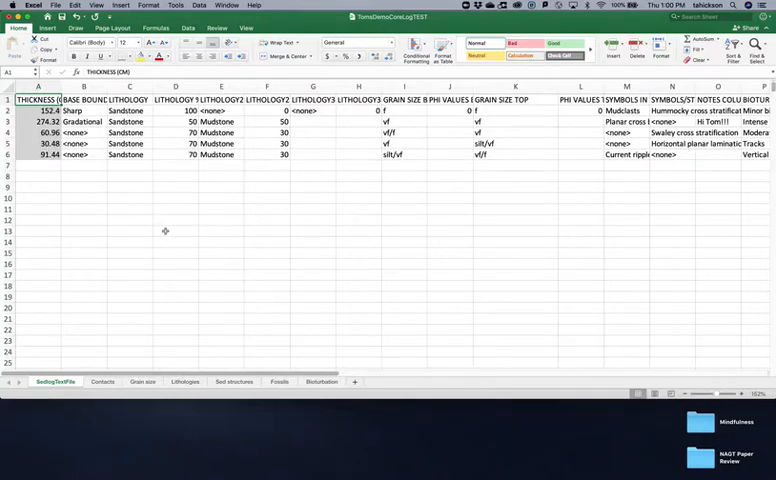
mouse_move(154, 205)
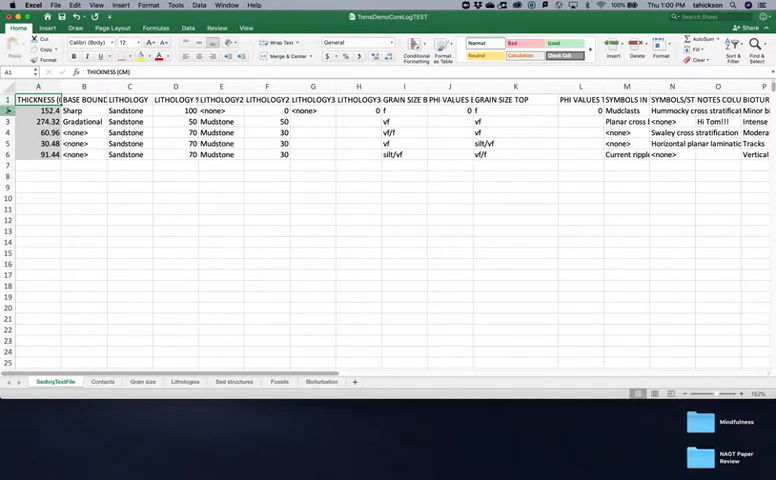
Fill <none> down column G, and 0 down columns H and phi base, to row 6.
click(15, 110)
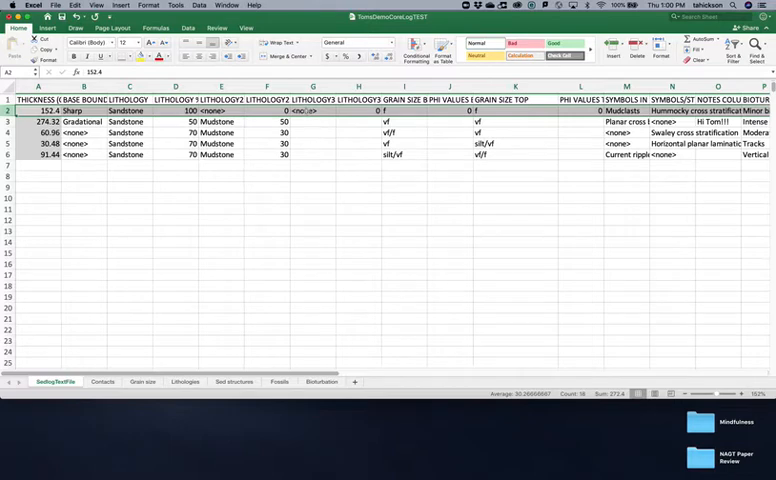
click(311, 110)
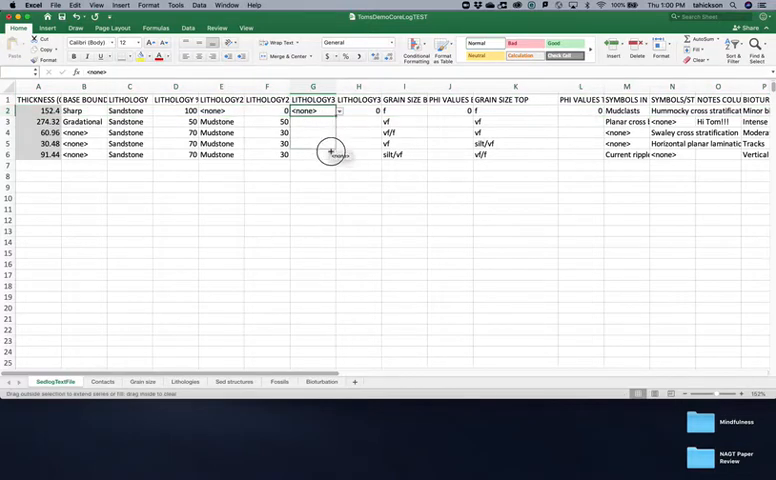
drag(330, 110, 325, 155)
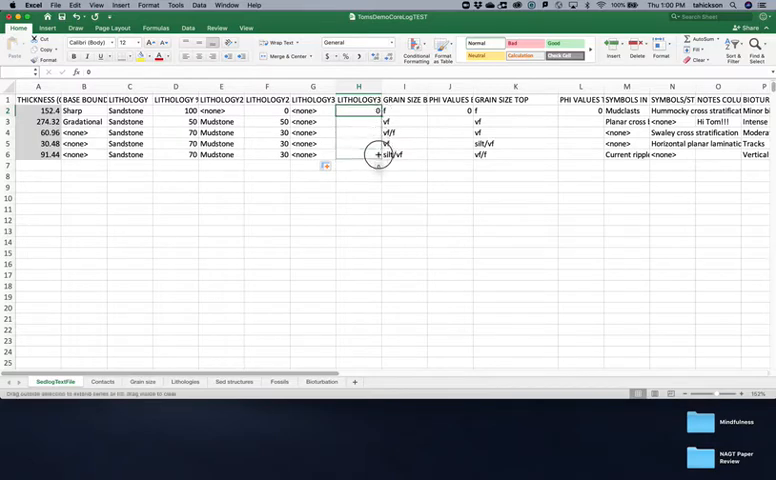
drag(358, 110, 358, 155)
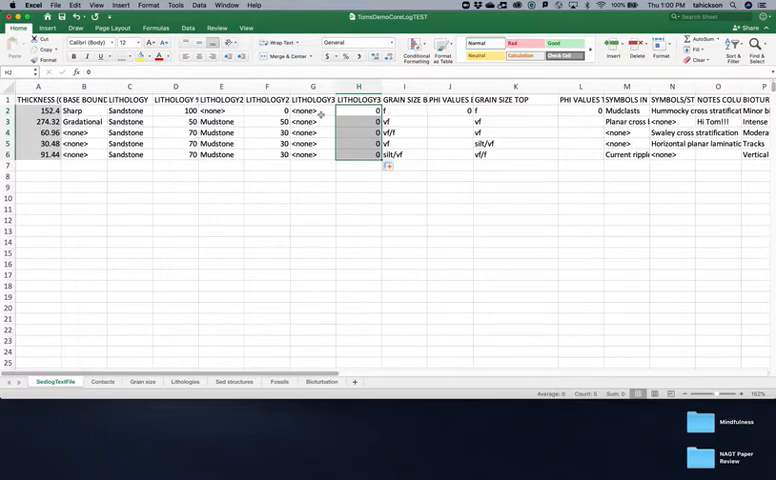
click(318, 110)
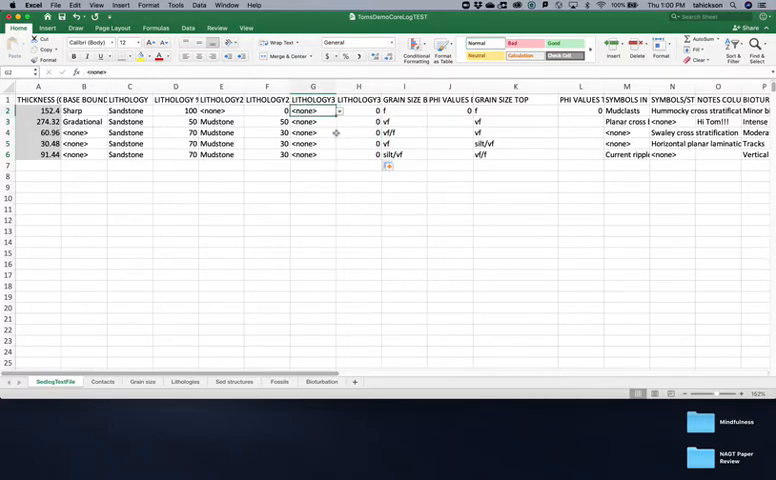
mouse_move(422, 116)
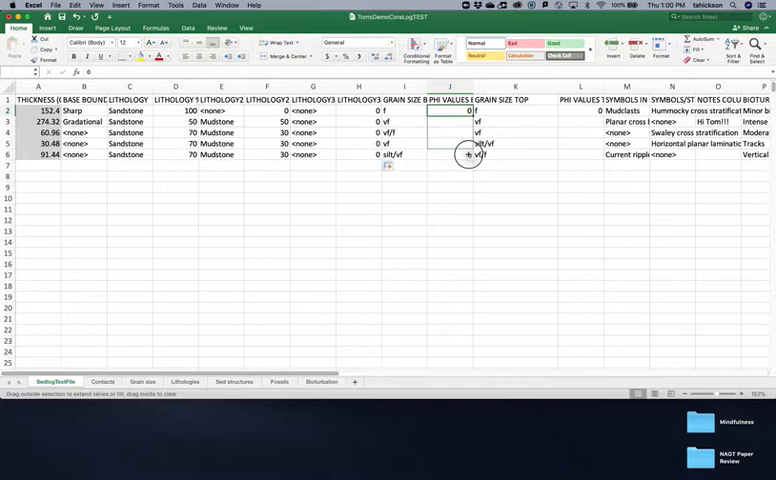
drag(450, 110, 450, 155)
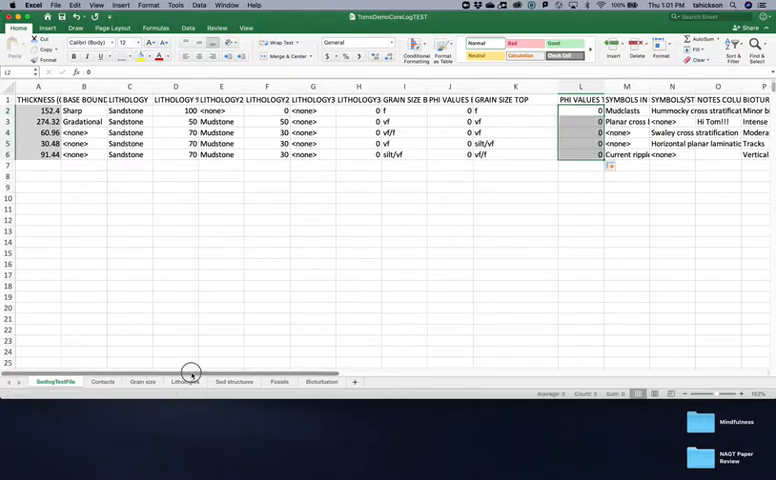
Copy the 0 in Q2 down the bioturbation INTENSITY column to Q6.
scroll(right, 3)
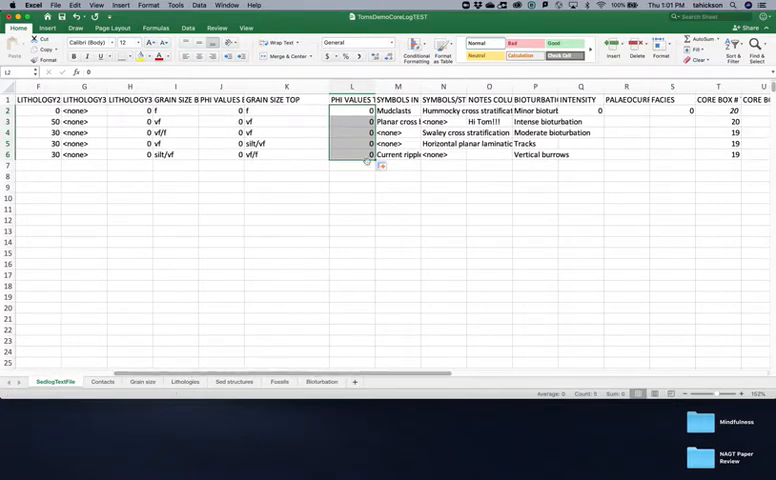
click(404, 110)
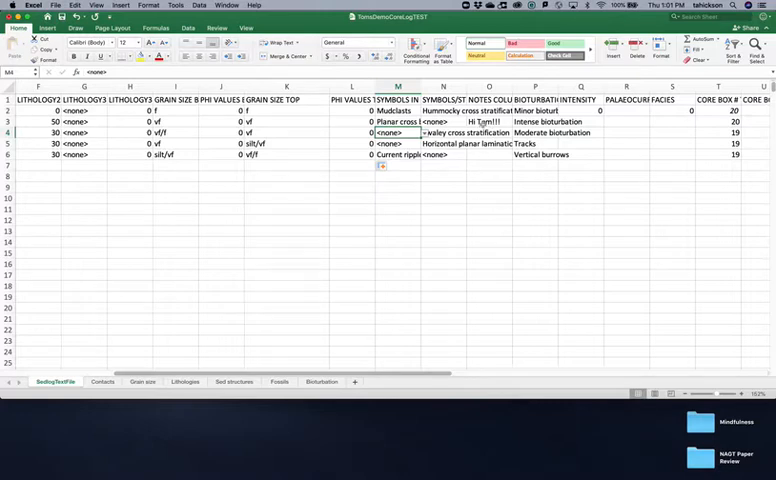
click(489, 121)
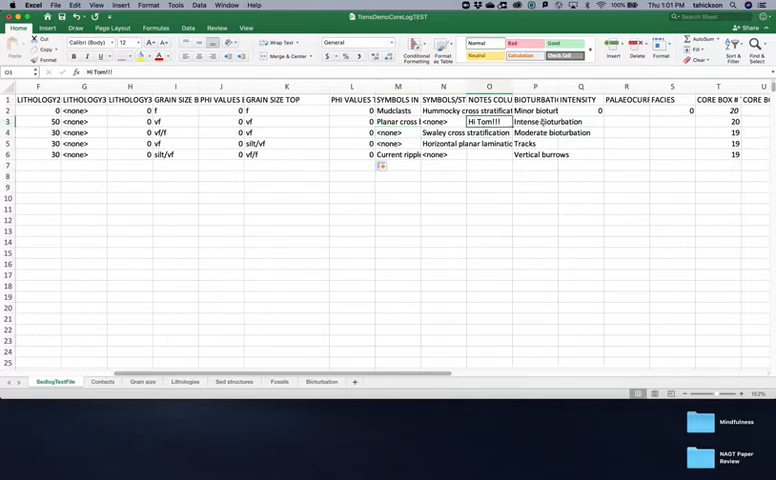
click(569, 110)
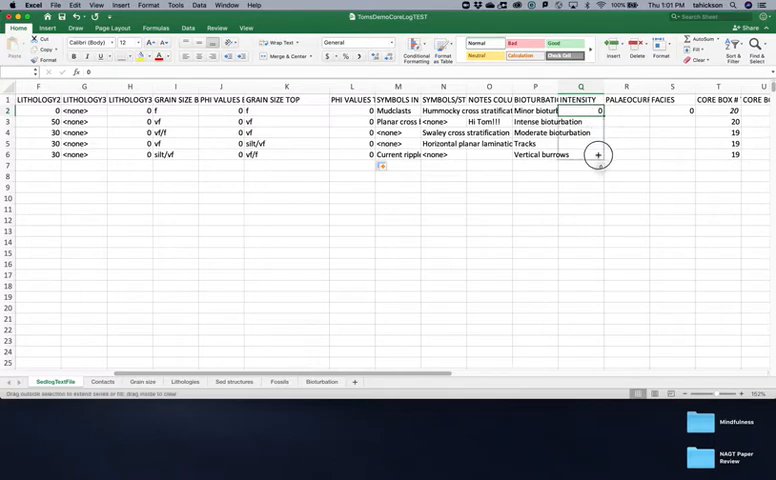
drag(599, 110, 599, 155)
text(1)
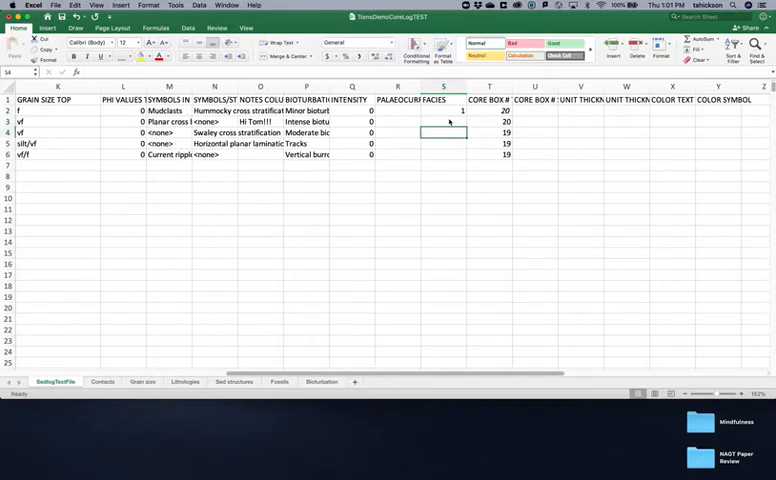
Enter facies values 1, 2, 2, 3, 4 into S2:S6 and return to cell A1.
text(2)
click(444, 143)
text(3)
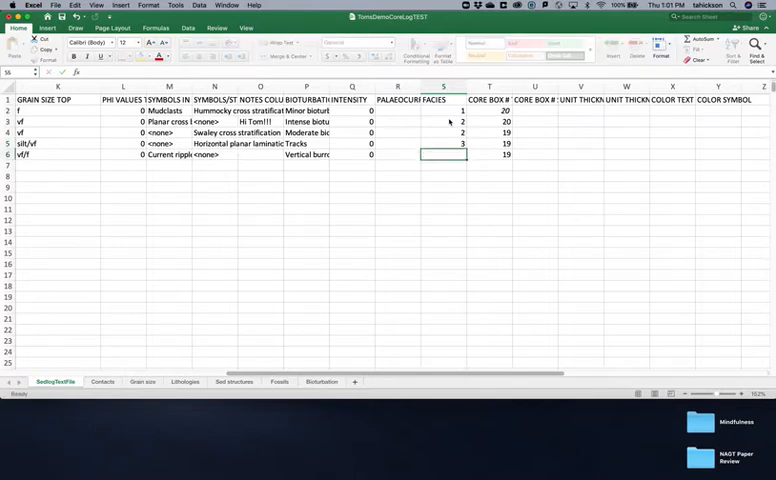
text(4)
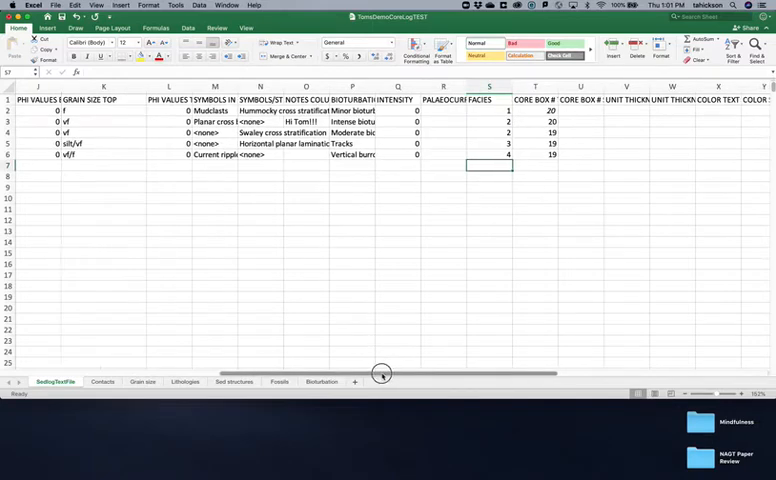
scroll(left, 3)
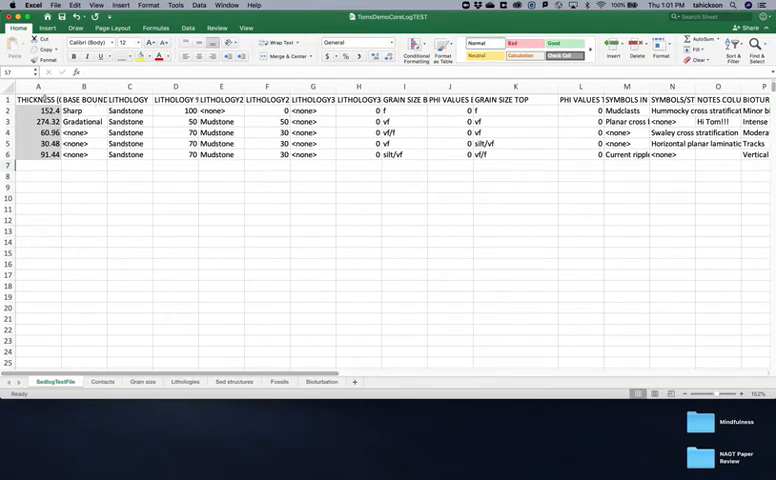
click(38, 99)
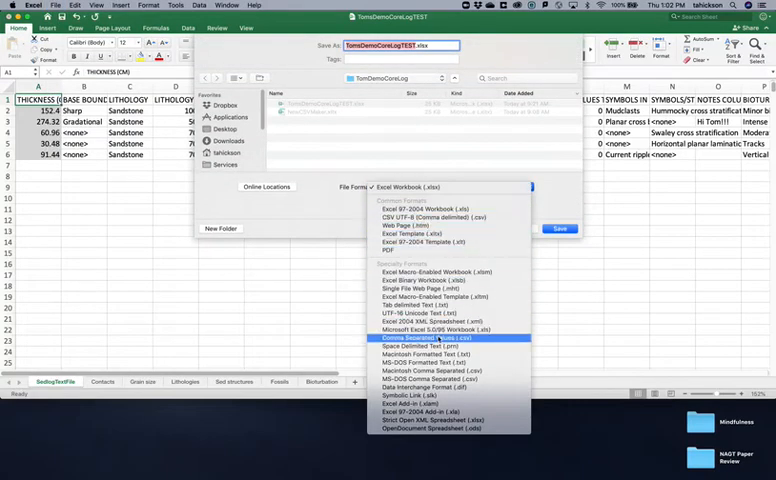
Save the active sheet as TomsDemoCoreLogTEST.csv in Comma Separated Values format.
click(420, 338)
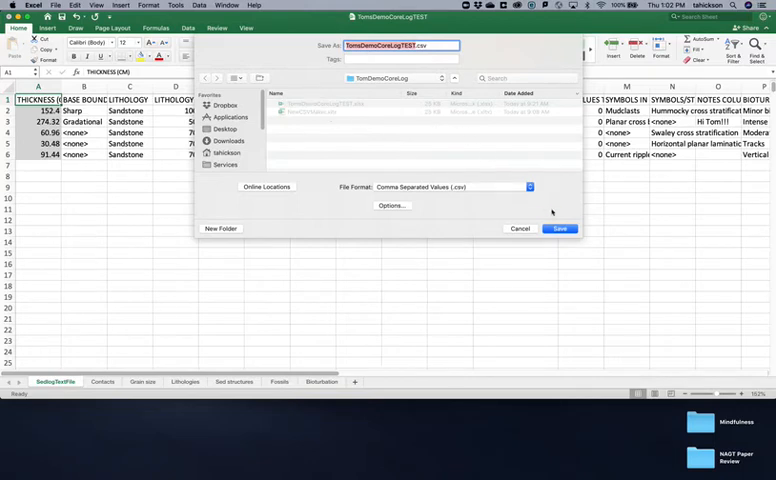
click(560, 228)
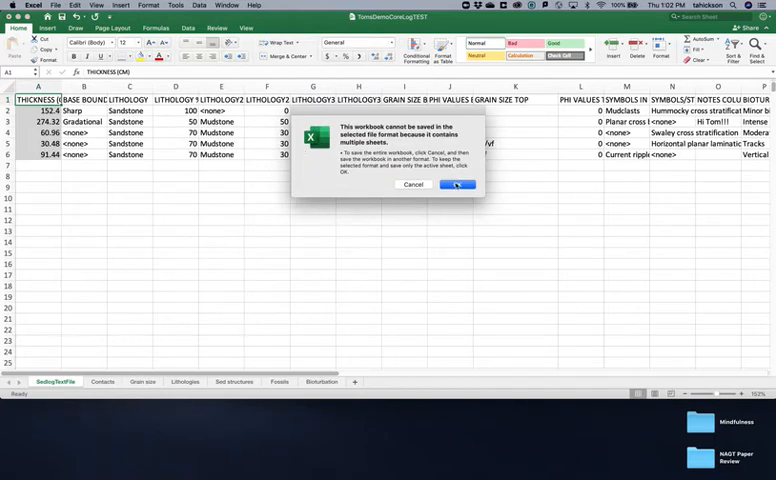
click(459, 184)
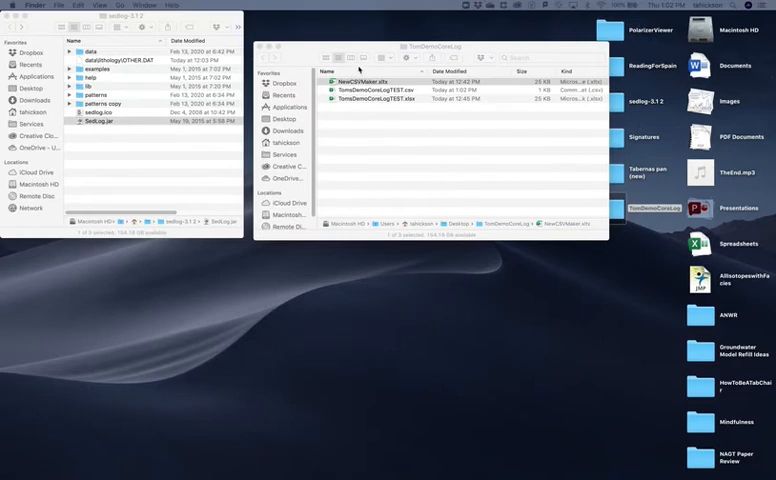
mouse_move(374, 123)
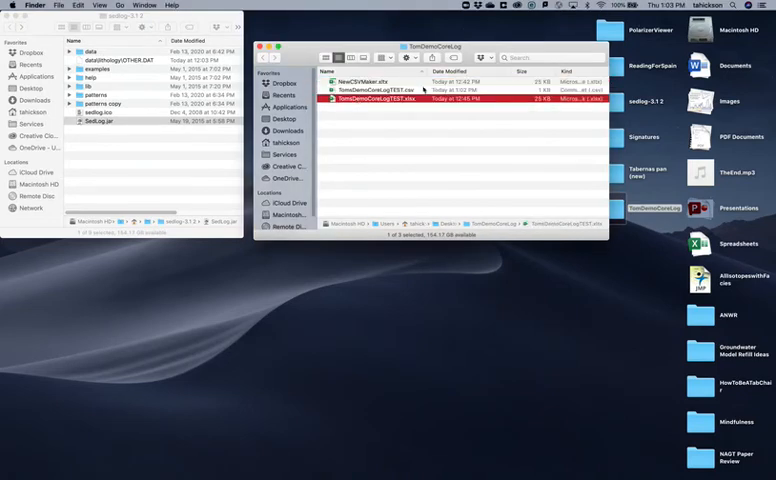
Select the new CSV in TomDemoCoreLog, then SedLog.jar in sedlog-3.1.2.
click(390, 90)
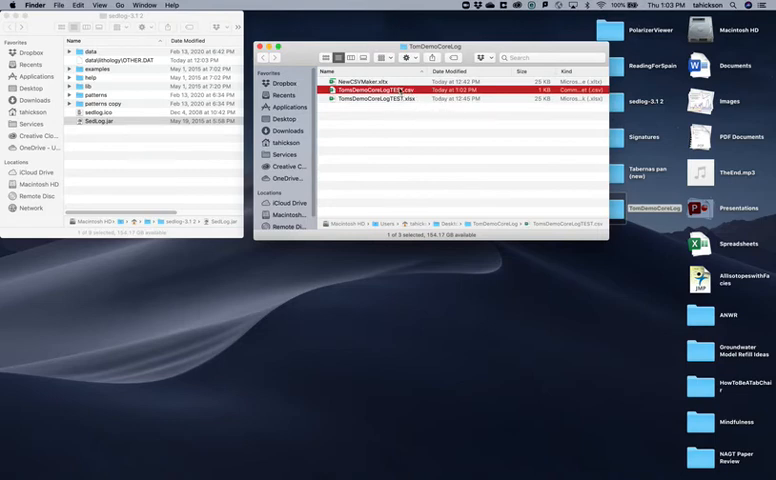
mouse_move(419, 95)
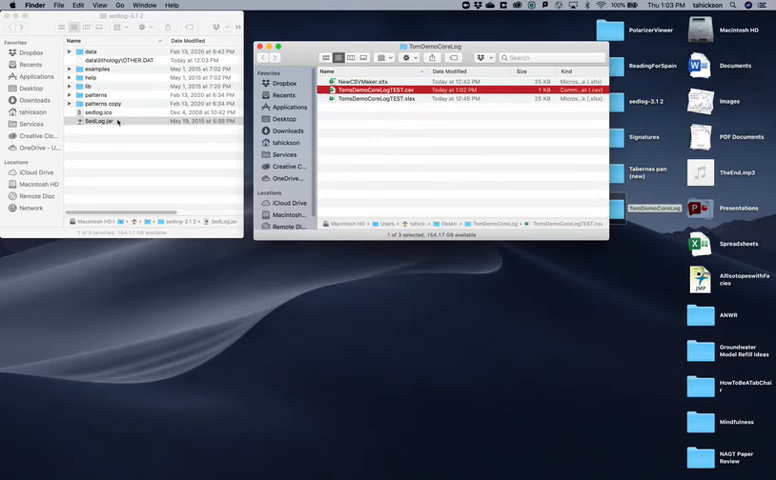
click(97, 122)
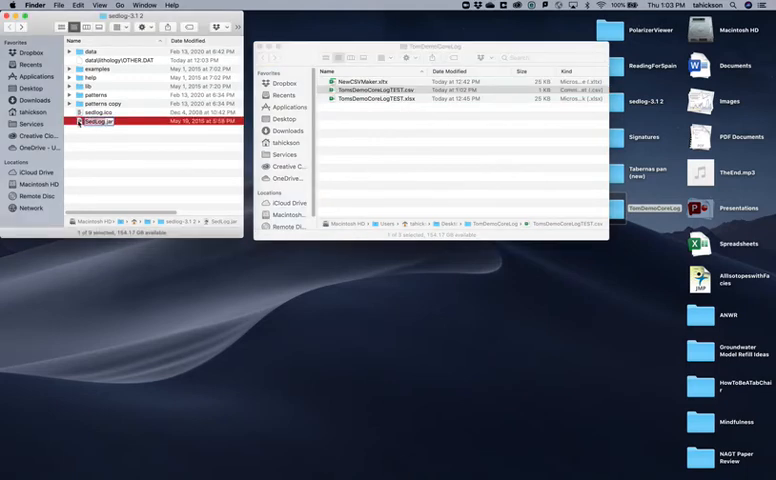
Launch SedLog.jar and choose File > Import Log from CSV file.
double_click(94, 122)
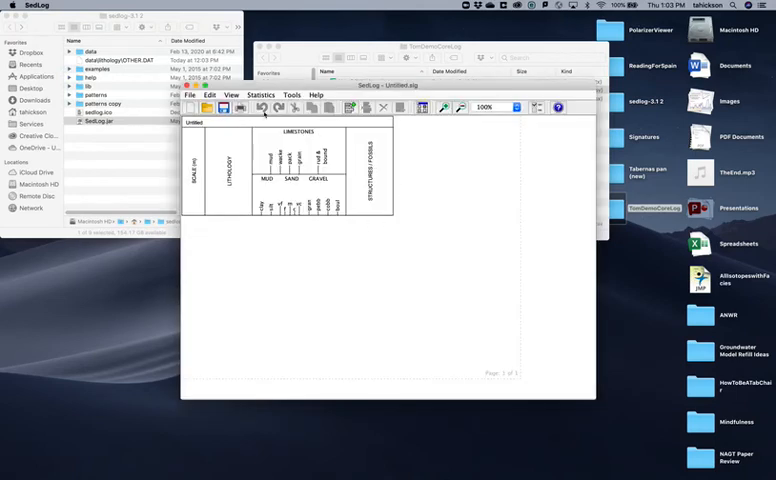
click(188, 95)
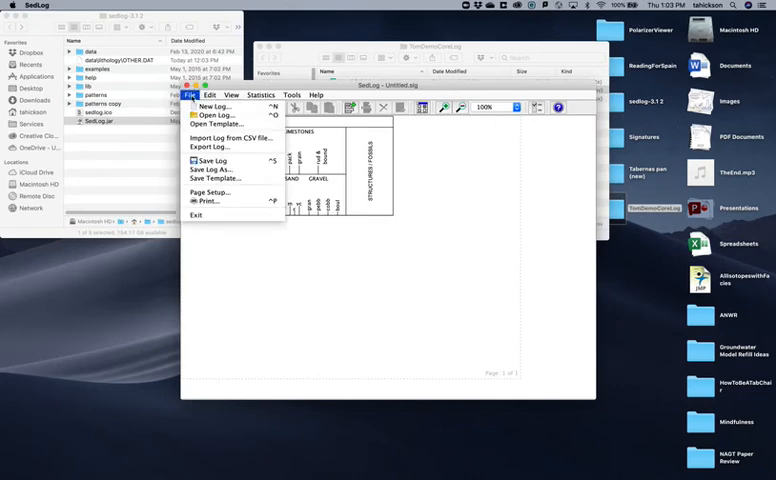
mouse_move(232, 137)
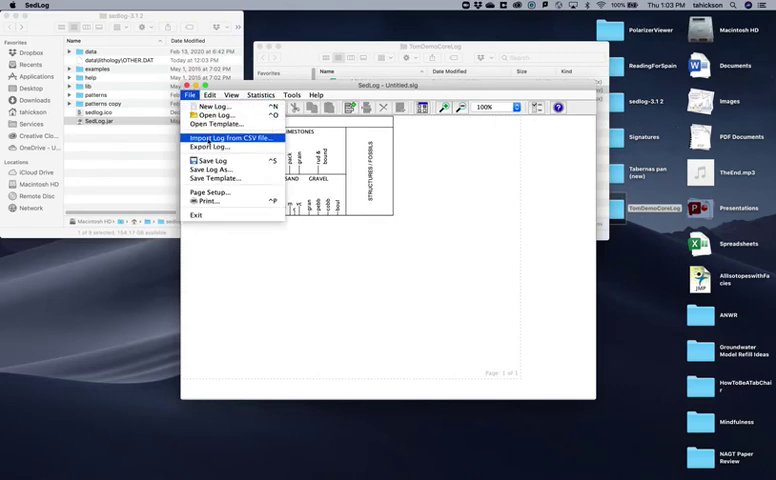
click(232, 136)
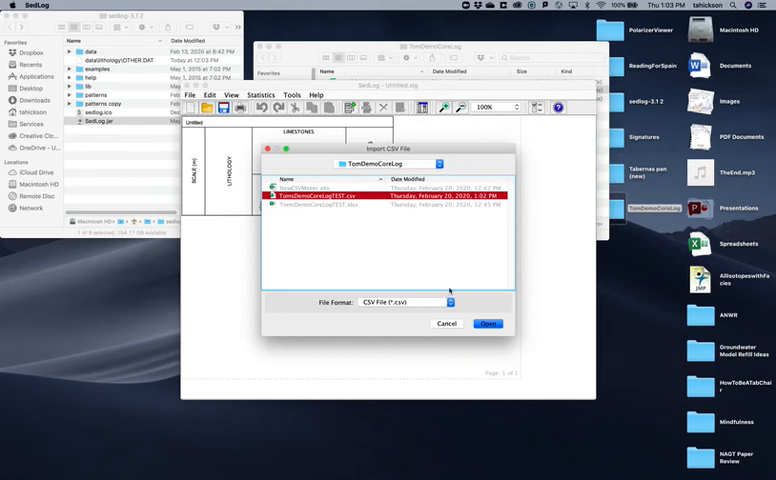
Import TomsDemoCoreLogTEST.csv using Automatic Importing.
click(488, 323)
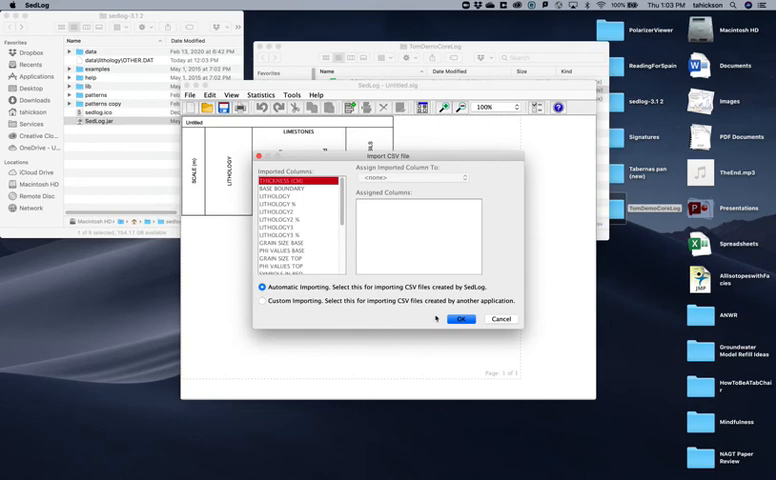
click(462, 319)
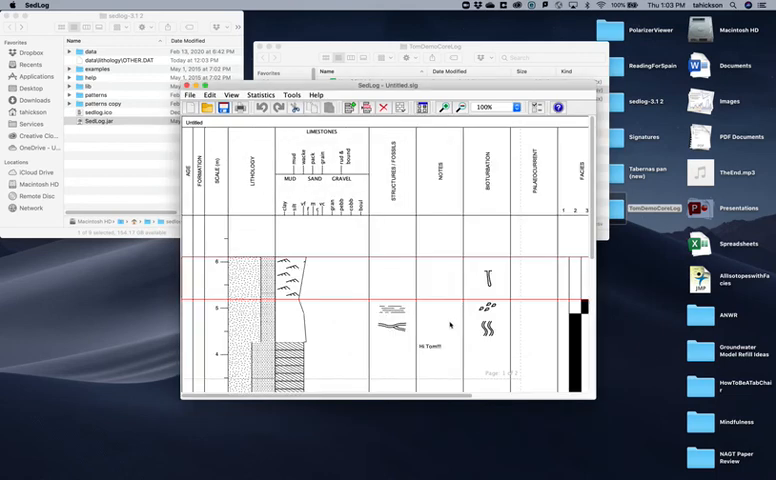